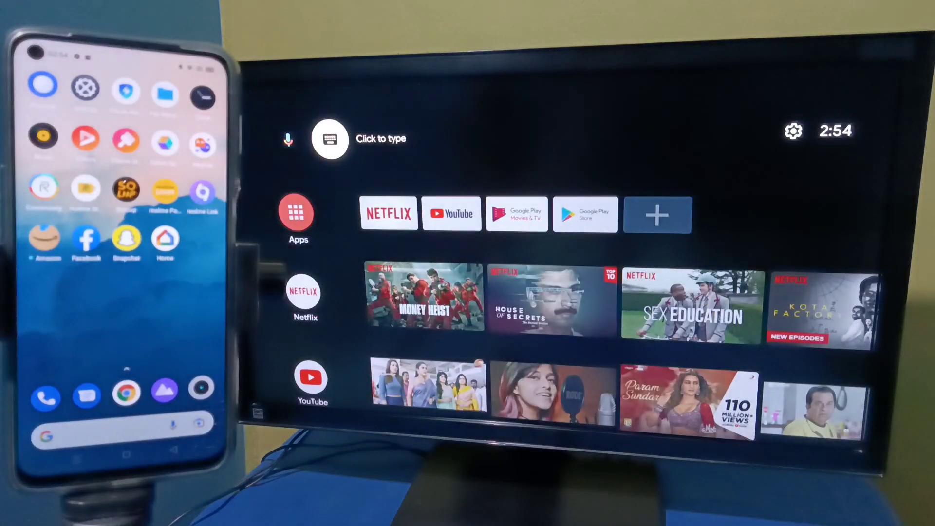
# - Navigate Settings > Device Preferences > Chromecast built-in to the 'Let others control your cast media' choices
pyautogui.click(794, 130)
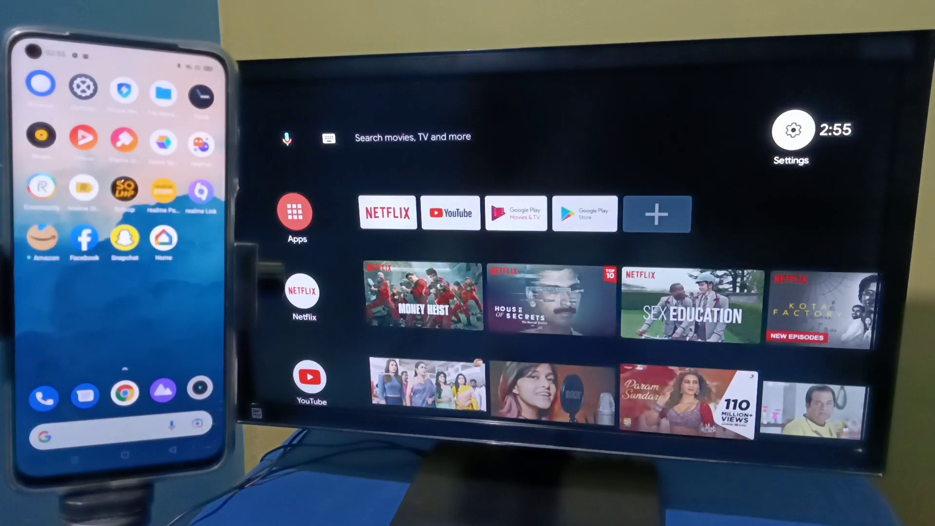
pyautogui.click(794, 130)
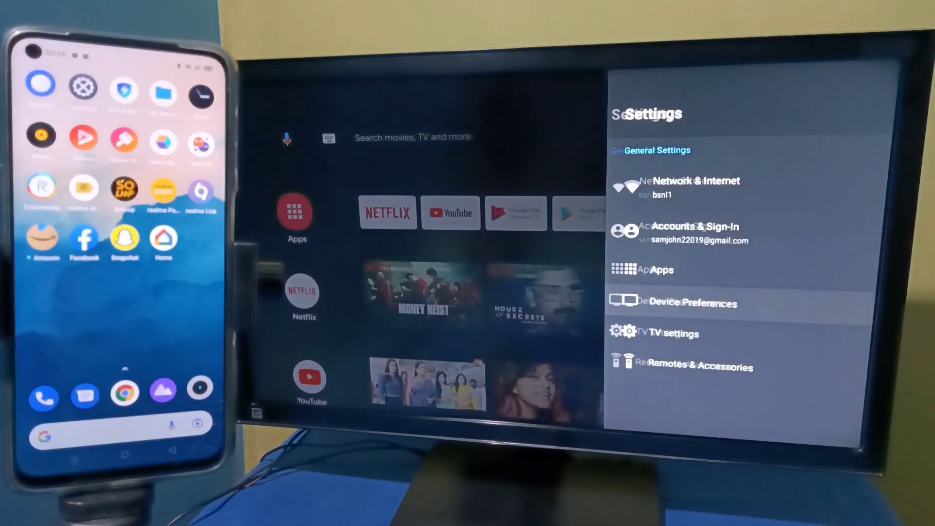
pyautogui.click(693, 303)
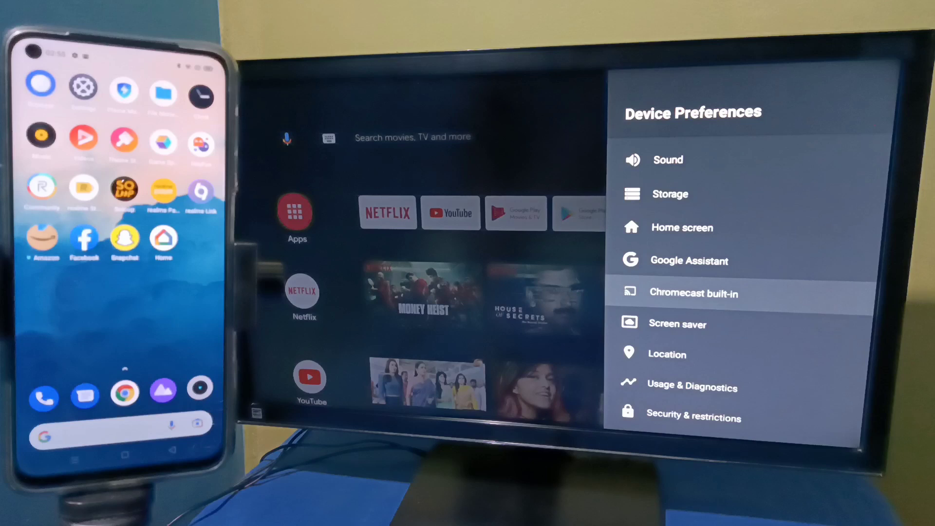
pyautogui.click(693, 294)
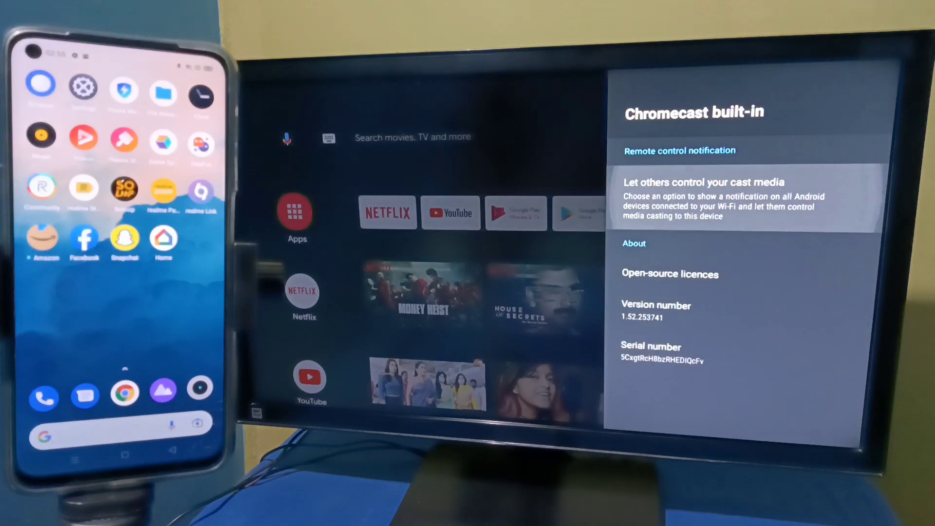
pyautogui.click(703, 198)
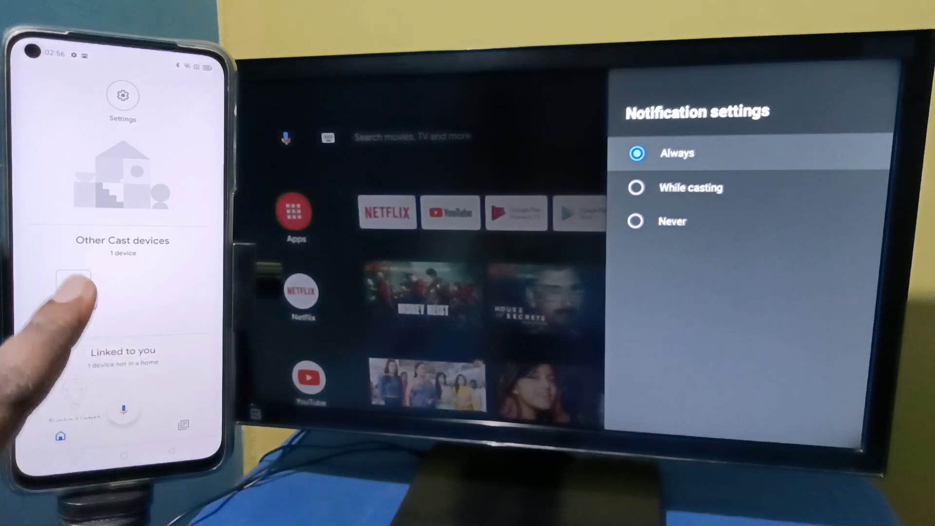
# - Select the Android TV under Other Cast devices and choose Cast my screen
pyautogui.click(75, 287)
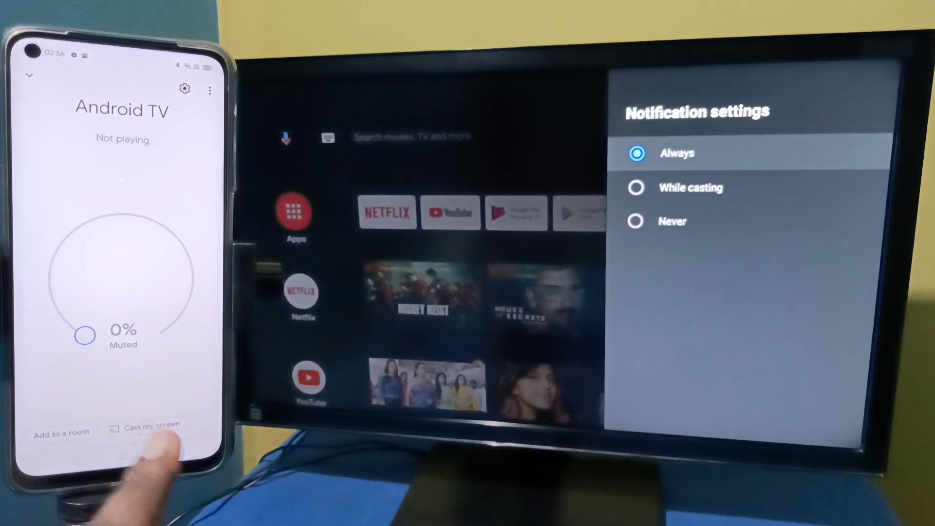
pyautogui.click(150, 428)
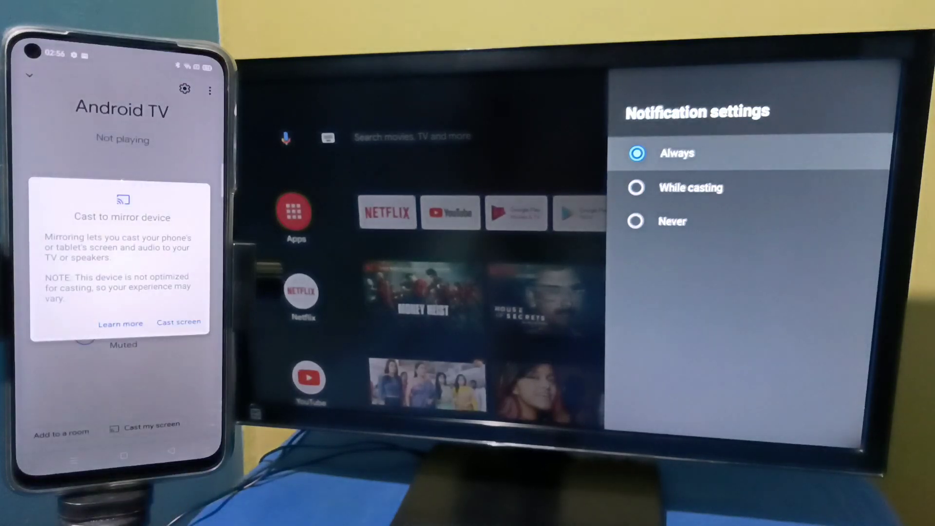